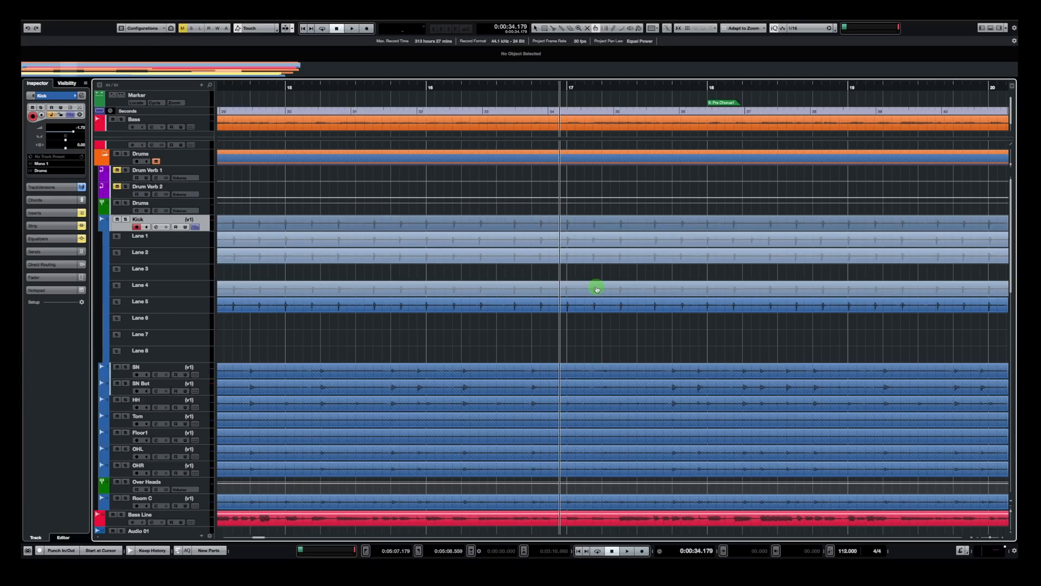
Step: Place the playhead on the ruler near bar 16 for the Kick take comp
left_click(351, 28)
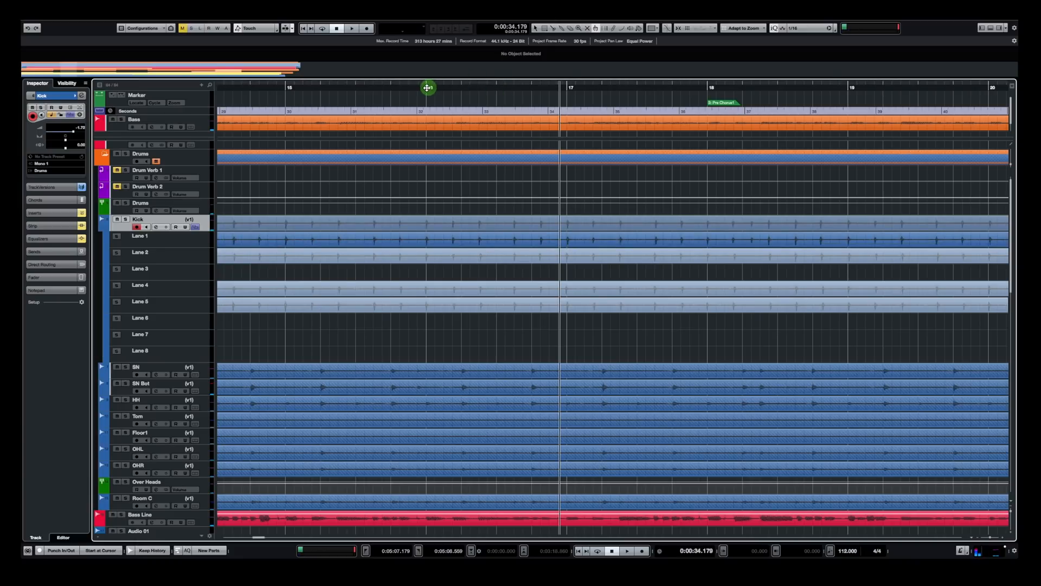
left_click(353, 28)
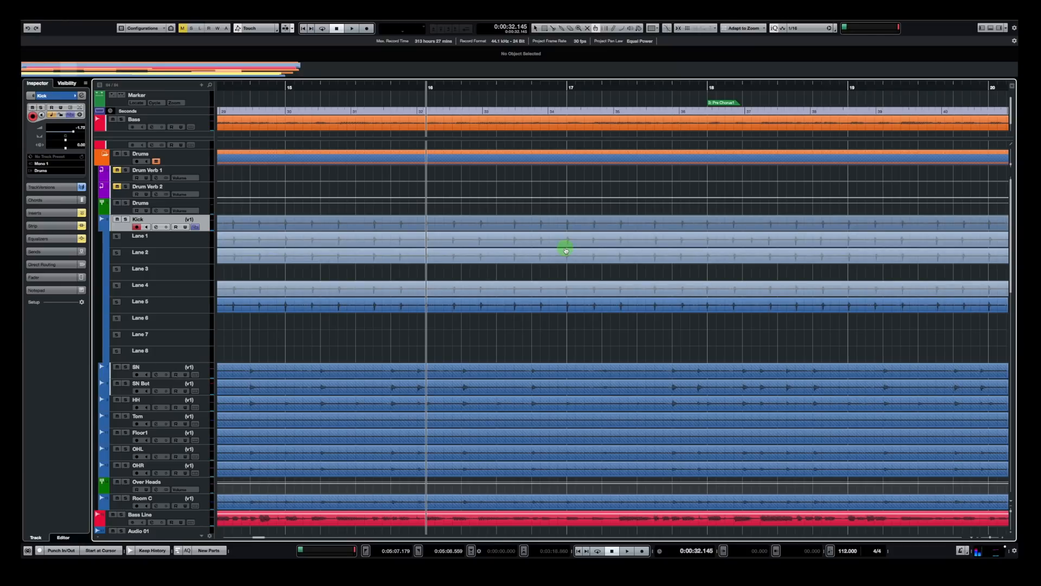
mouse_move(603, 263)
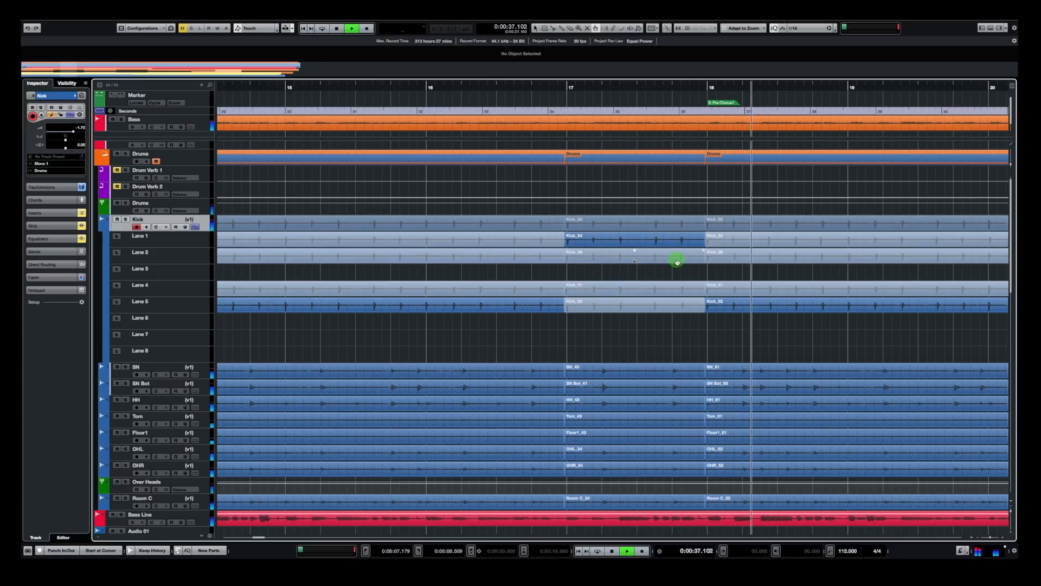
left_click(336, 27)
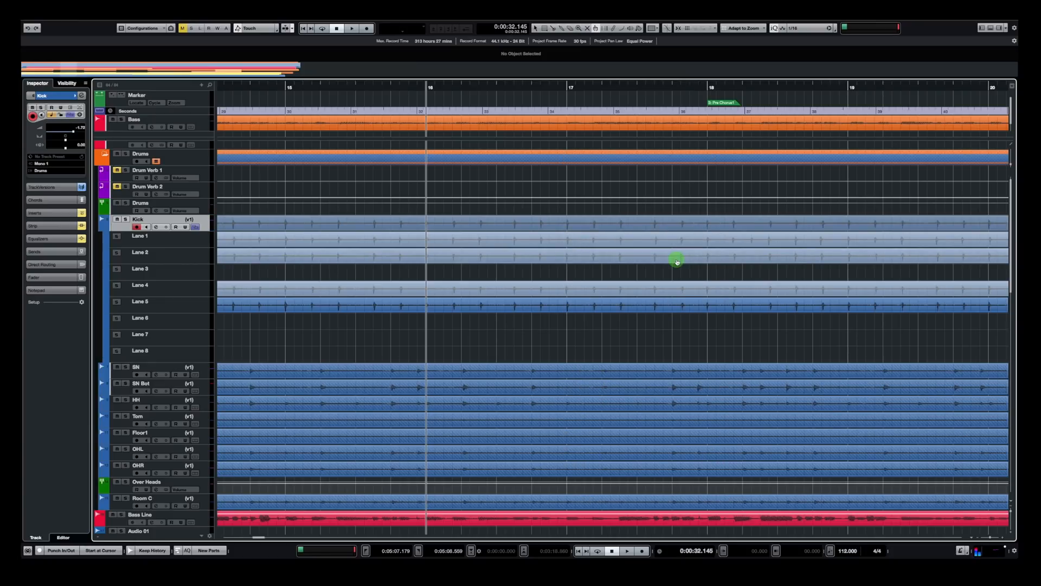
mouse_move(553, 350)
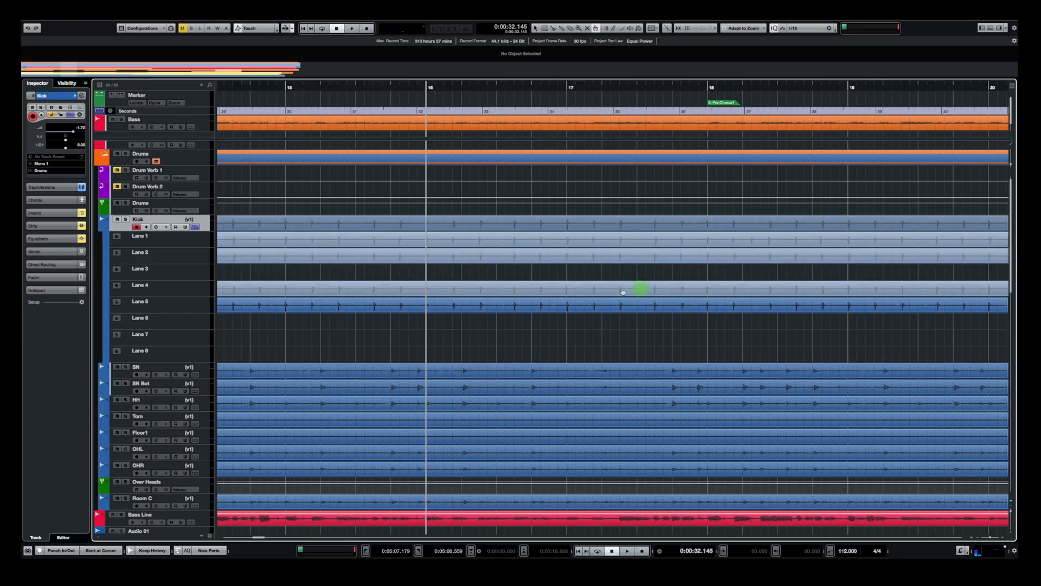
mouse_move(551, 237)
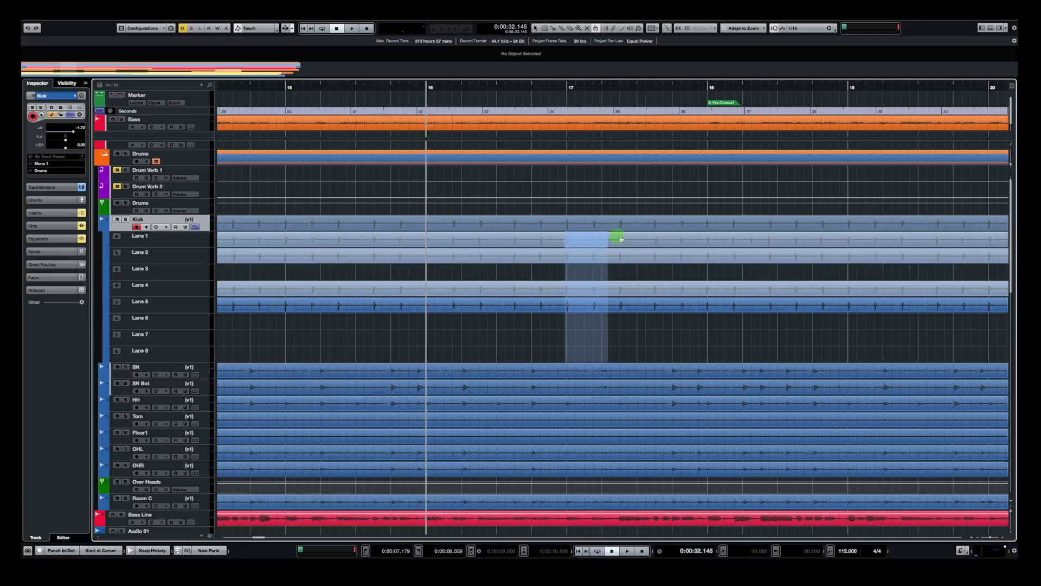
left_click_drag(618, 239, 704, 240)
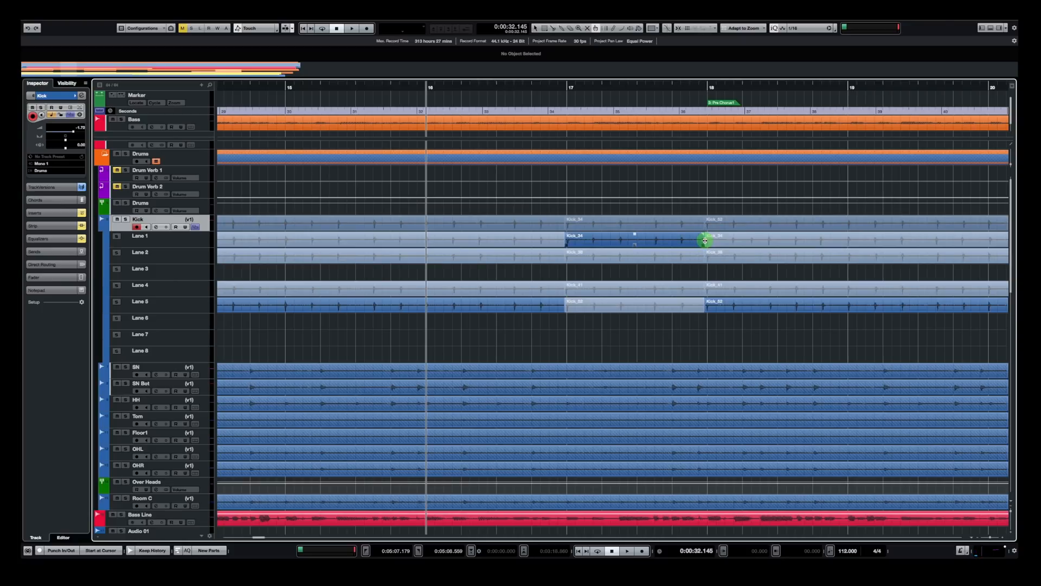
mouse_move(668, 239)
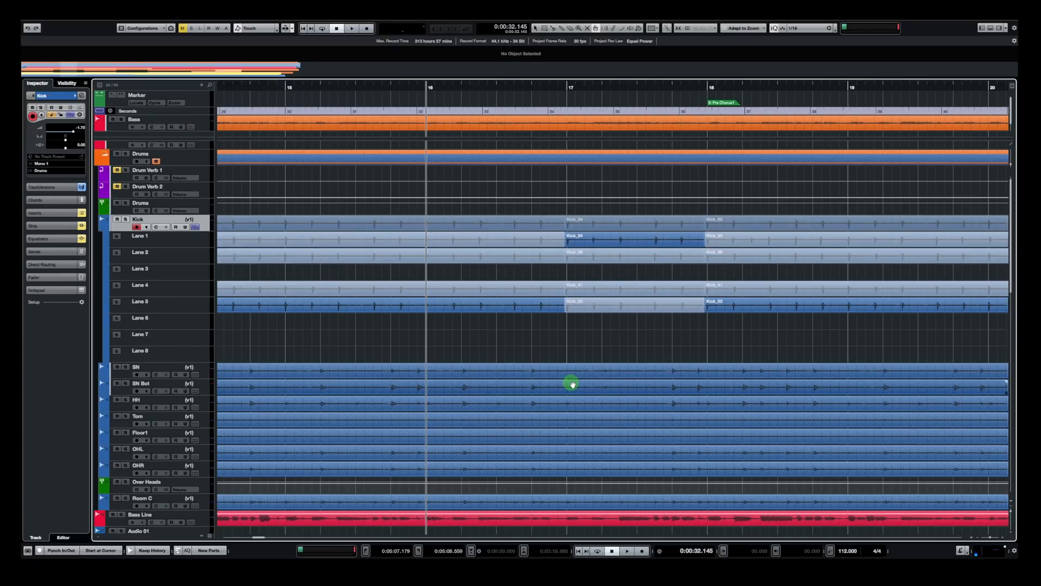
mouse_move(196, 374)
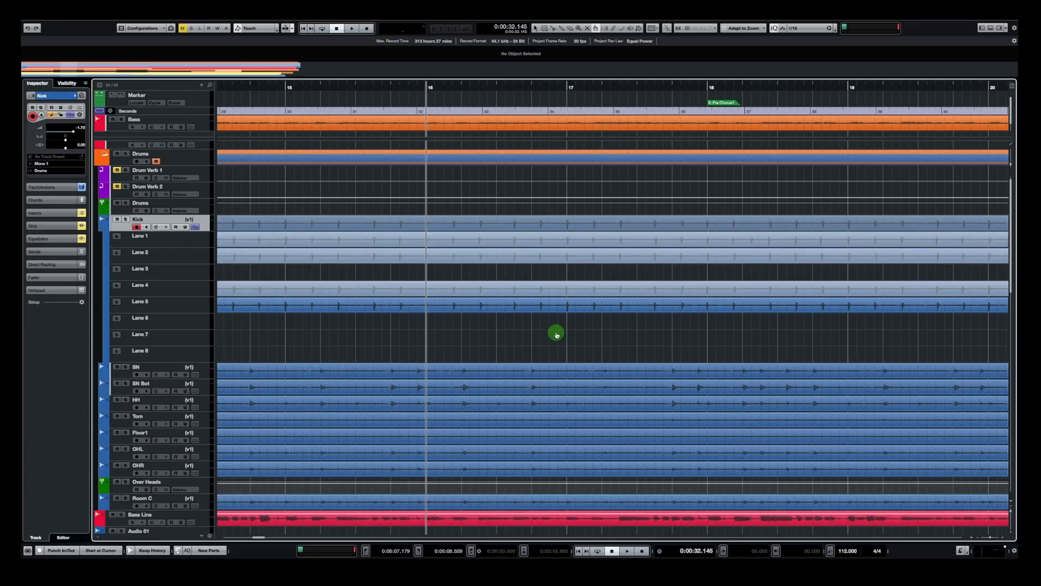
mouse_move(618, 294)
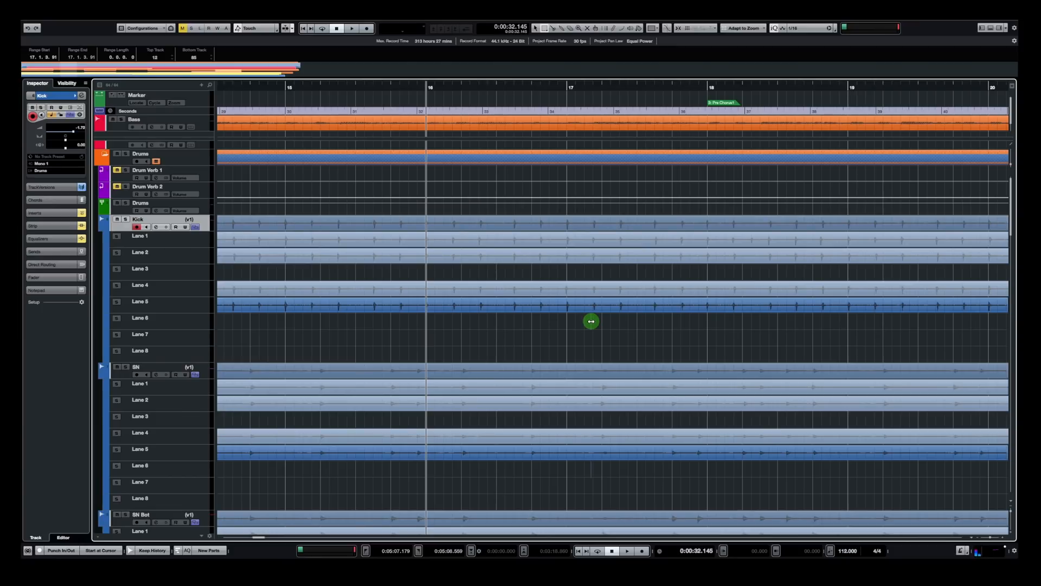
mouse_move(198, 200)
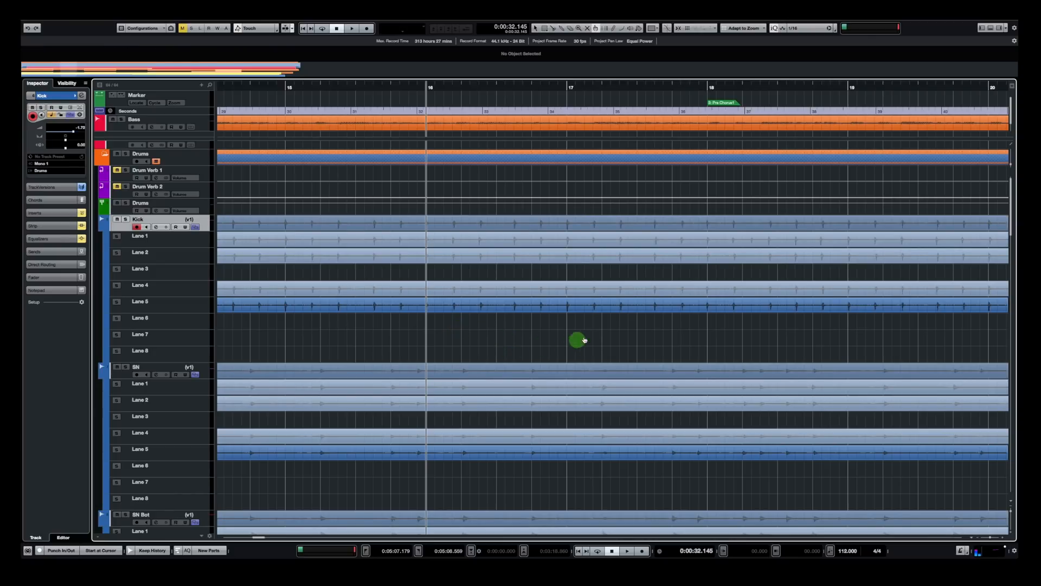
mouse_move(581, 249)
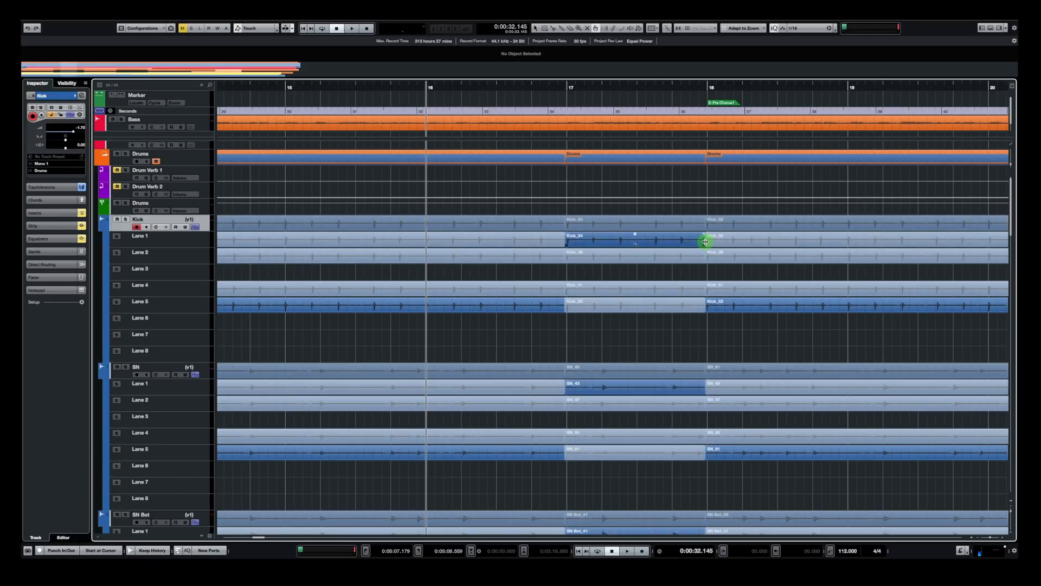
Step: Set the playhead on the ruler while comping Lane 1 for bars 17–18 on SN
left_click(352, 28)
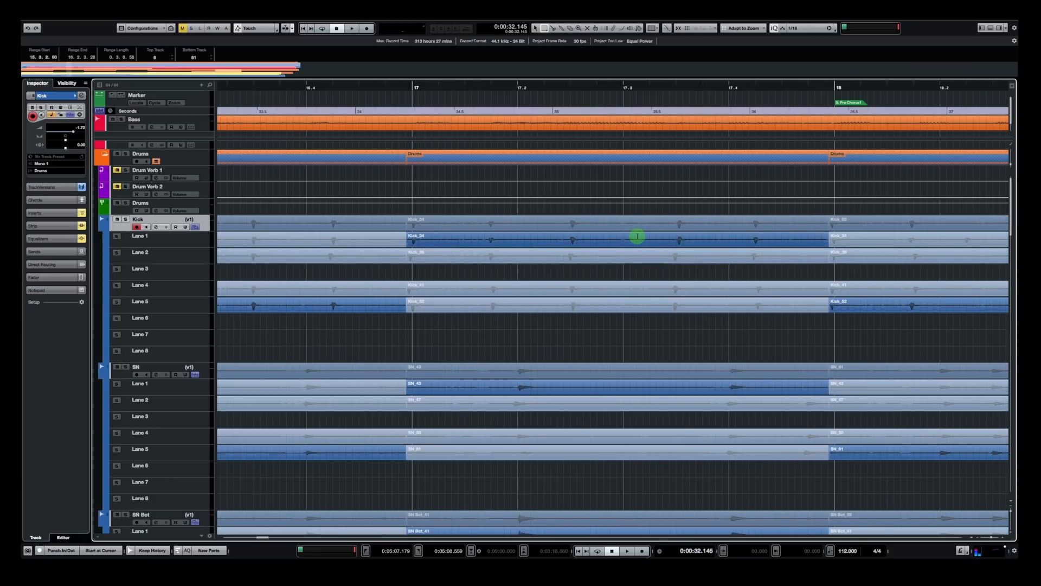
Step: Select the Kick_34 Lane 1 event across the drum group and reposition the playhead
left_click(636, 236)
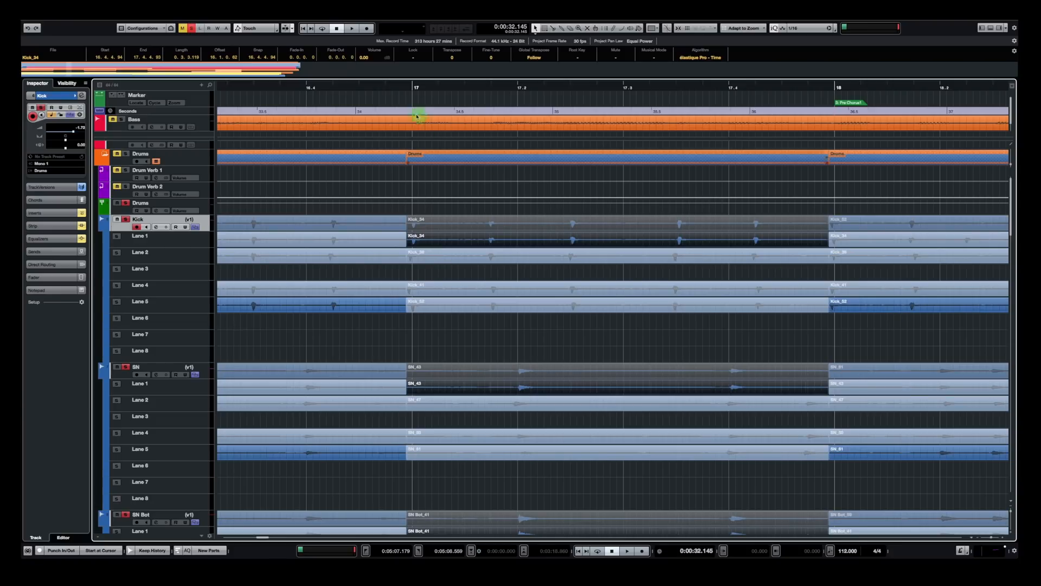
left_click(352, 27)
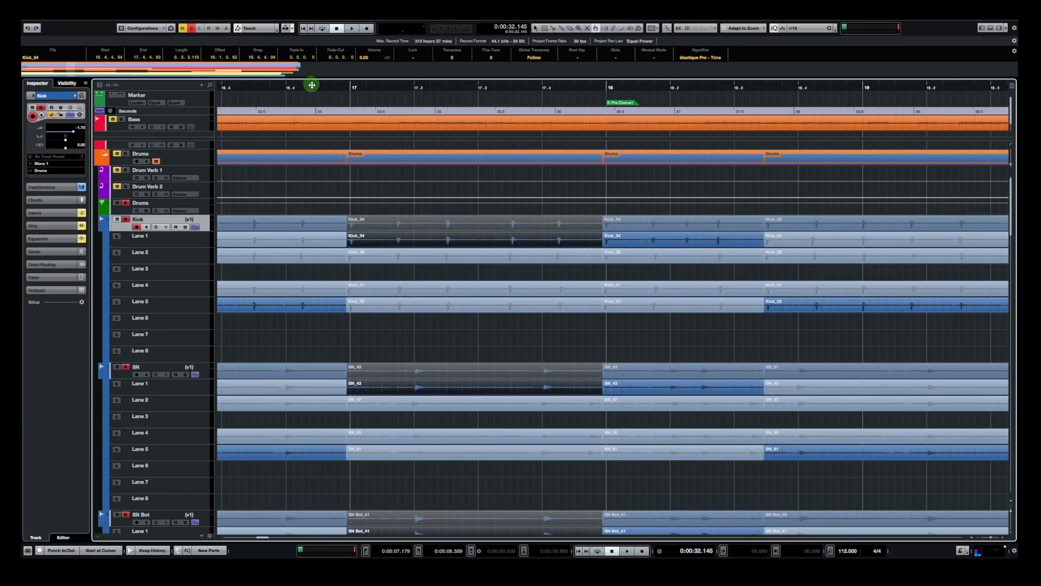
Step: Move the playhead to just before bar 17 after extending Lane 1 to 18.3
left_click(352, 27)
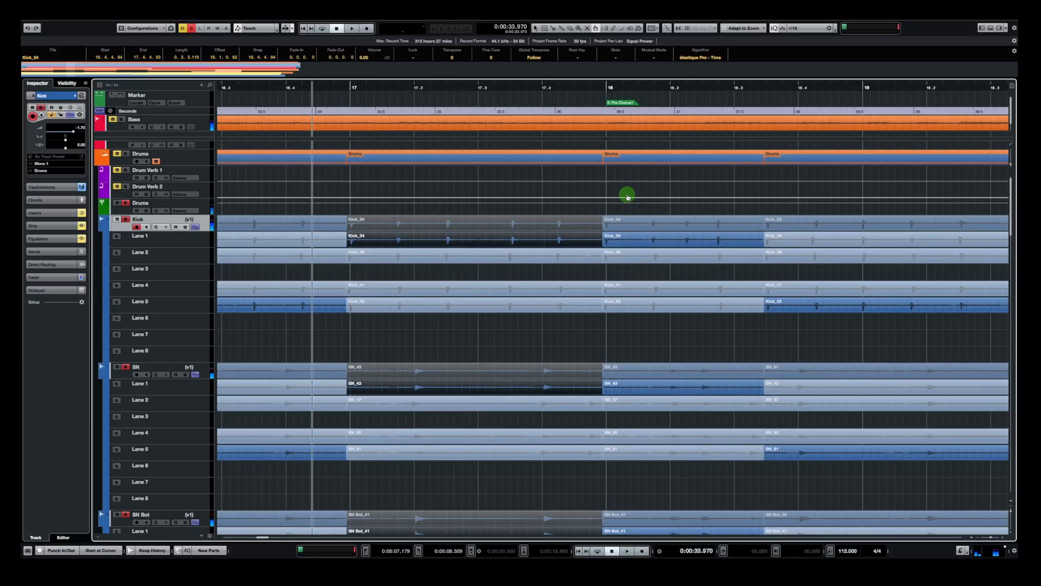
mouse_move(825, 325)
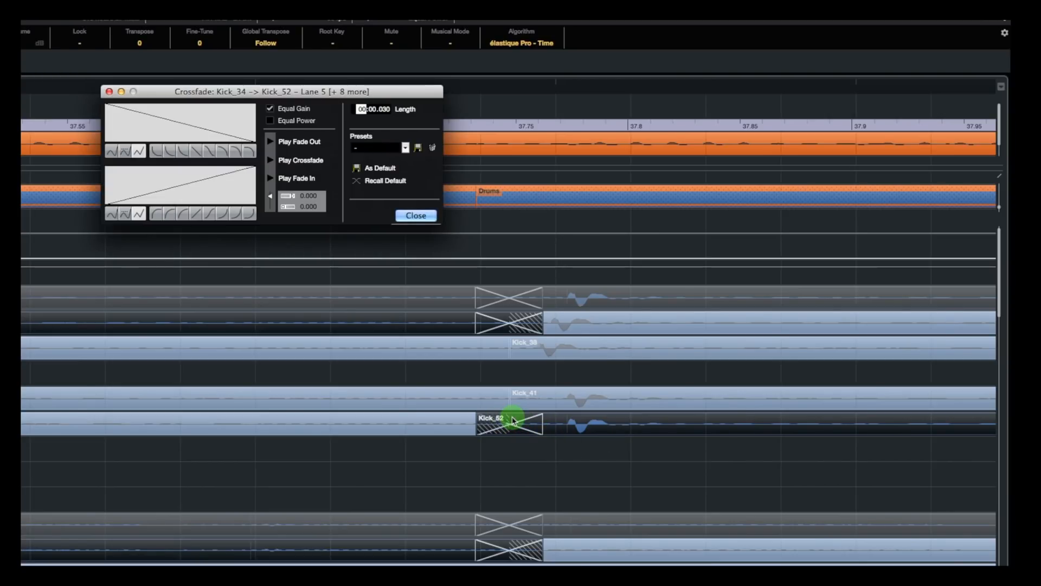
Step: Make the Kick_34 to Kick_52 crossfade equal power and close the crossfade settings
left_click(270, 120)
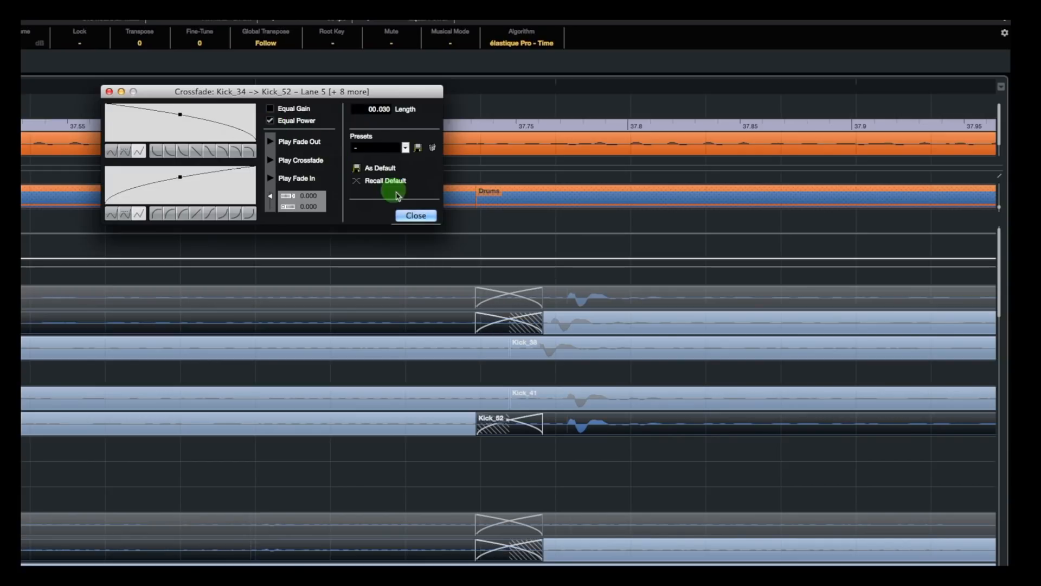
left_click(415, 215)
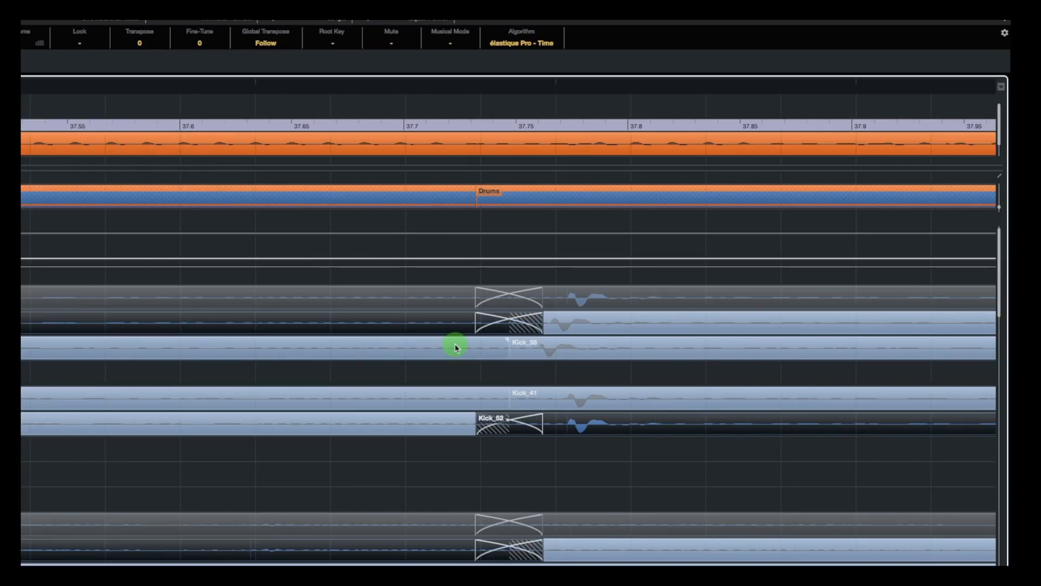